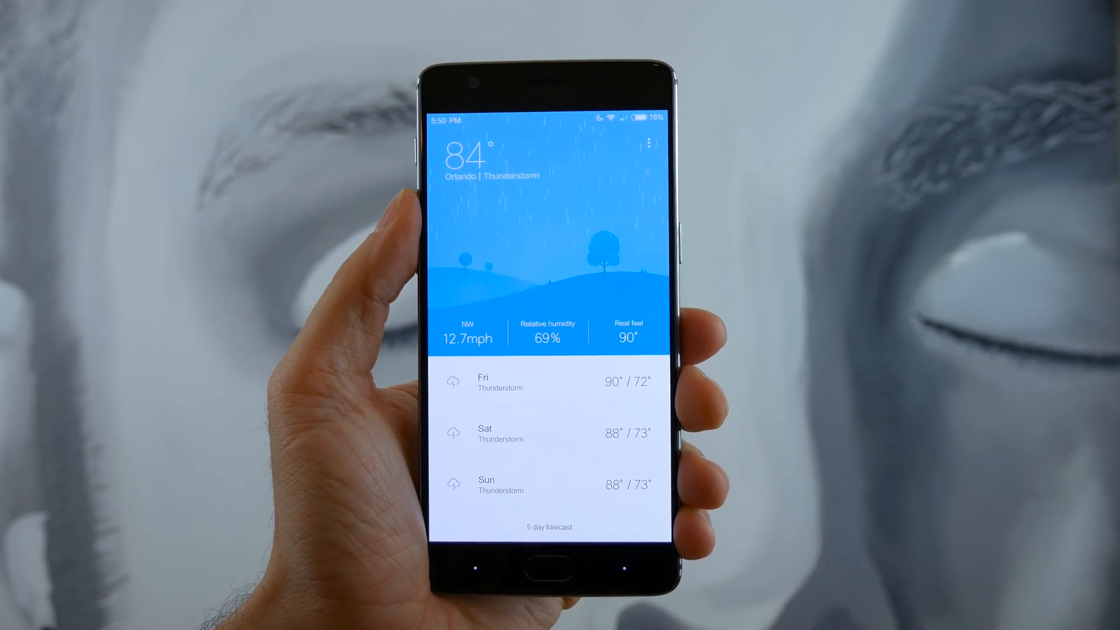
- View Orlando's 84° thunderstorm conditions and five-day forecast, then return home
{"action": "left_click", "coordinate": [548, 528]}
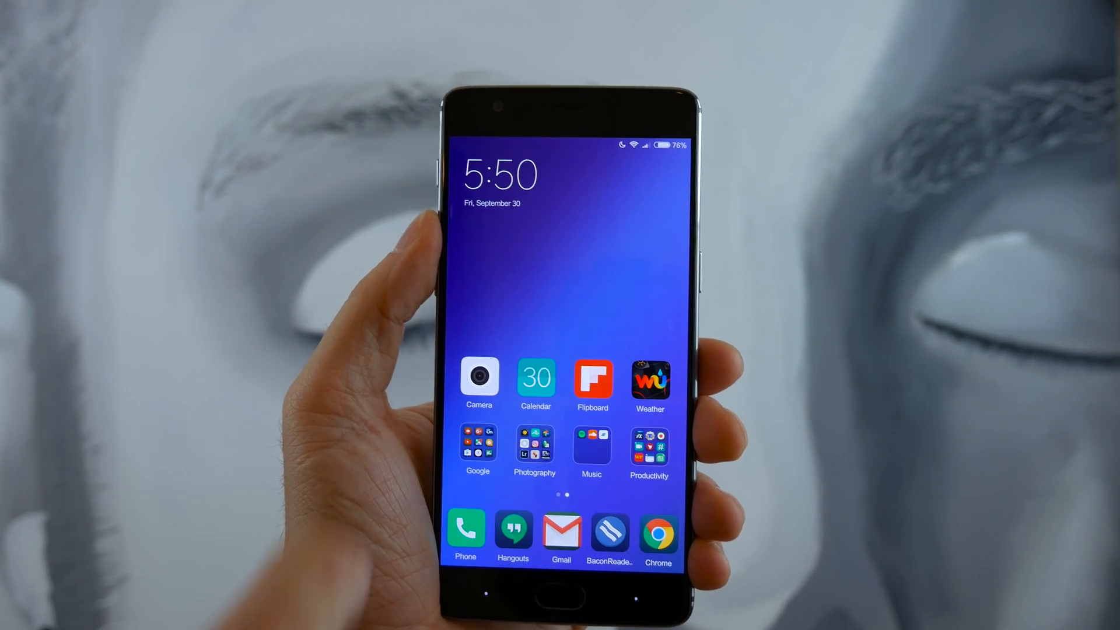
- Show the home screen's clock, shortcuts and folders, then bring up recent apps
{"action": "left_click", "coordinate": [535, 378]}
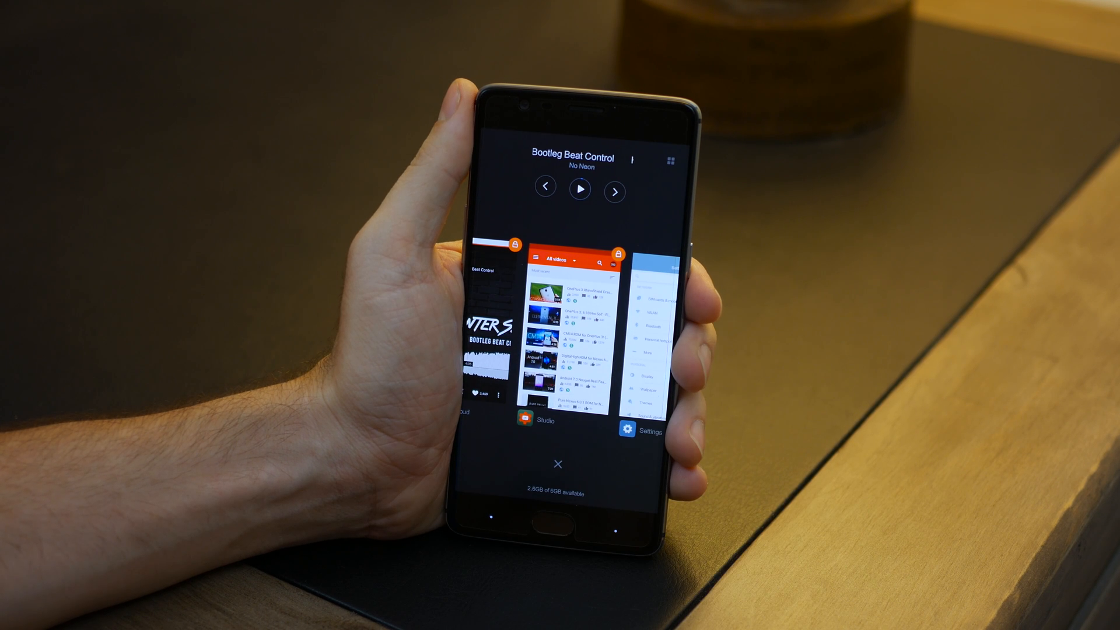
- Review the locked app cards and music controls in Recents
{"action": "left_click", "coordinate": [580, 189]}
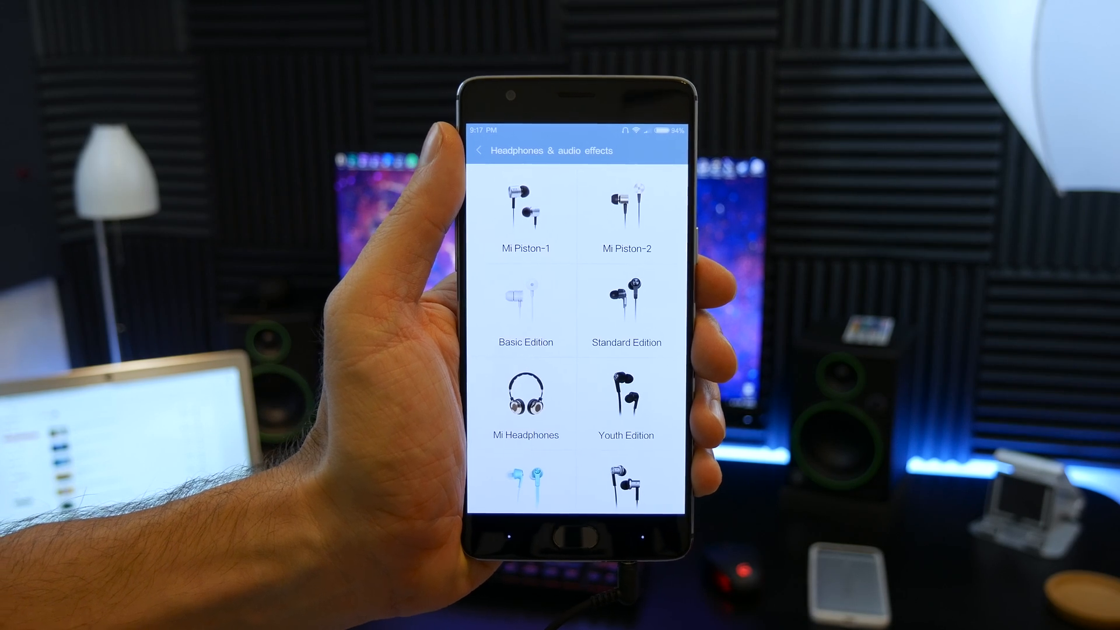
- Choose a headphone model, such as Mi Piston-1, from the headphones list
{"action": "left_click", "coordinate": [524, 214]}
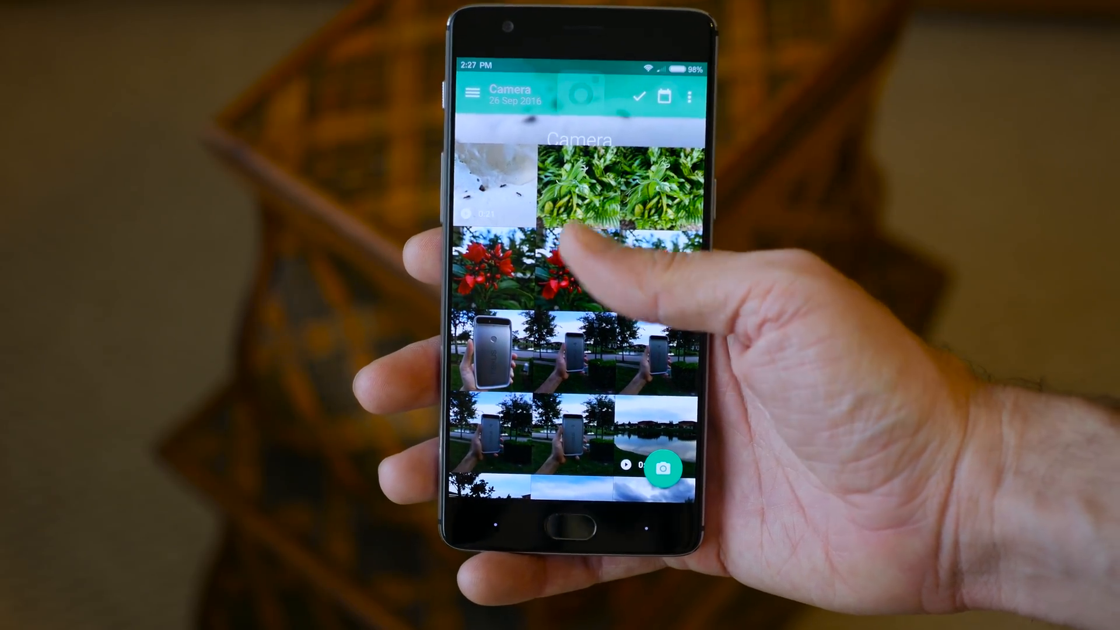
- Scroll down through the 26 Sep 2016 Camera album thumbnails
{"action": "scroll", "scroll_direction": "down", "scroll_amount": 3}
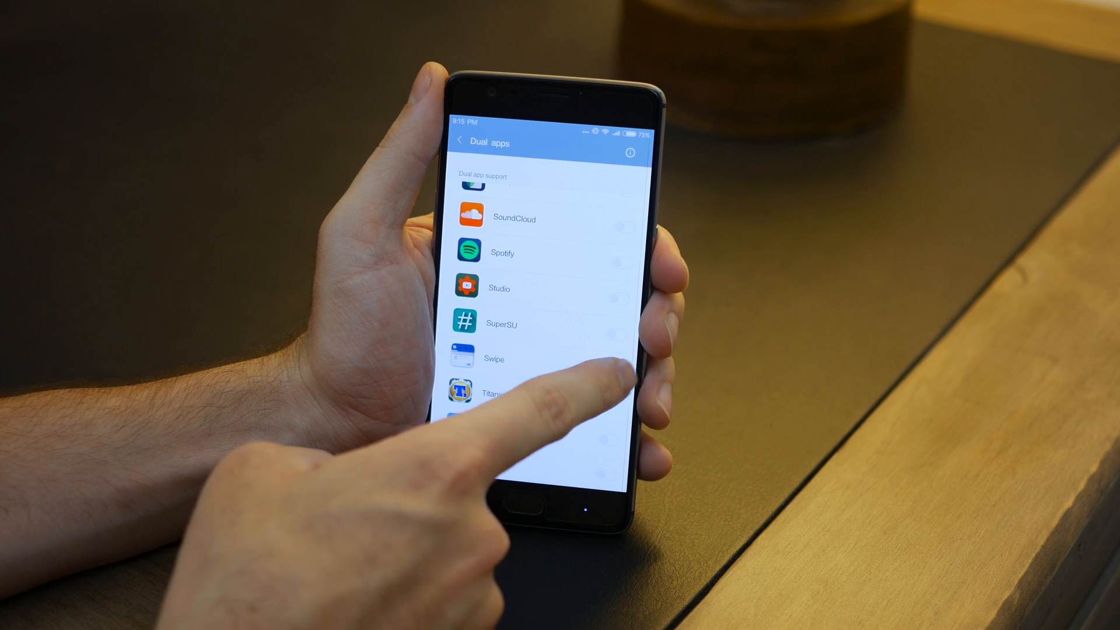
- Enable a dual copy of Swipe and launch it to its News Feed
{"action": "left_click", "coordinate": [616, 369]}
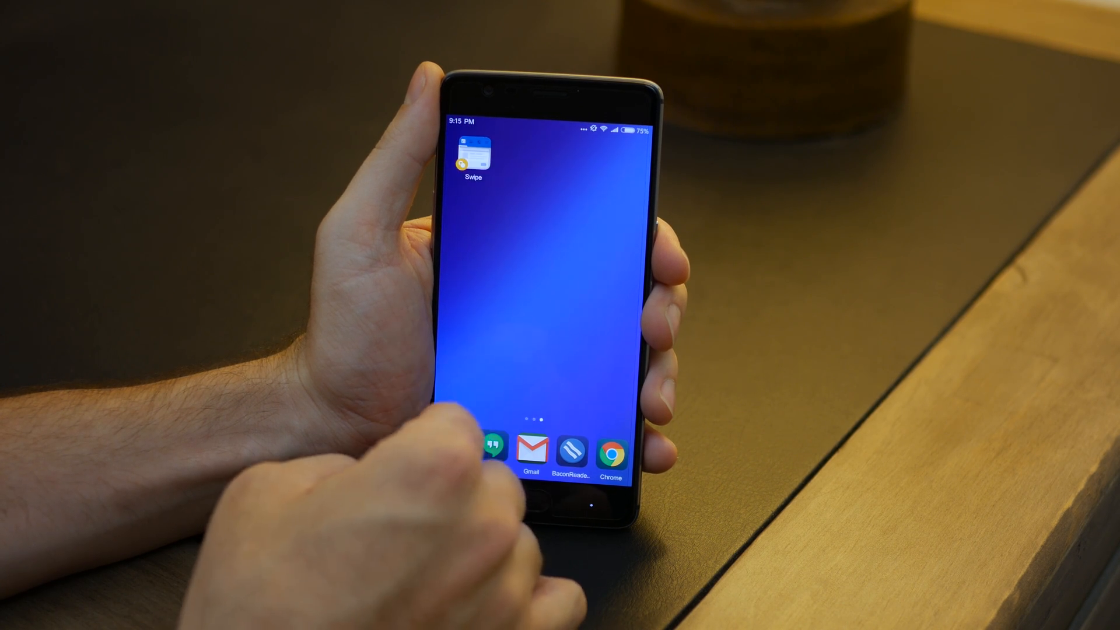
{"action": "left_click", "coordinate": [472, 154]}
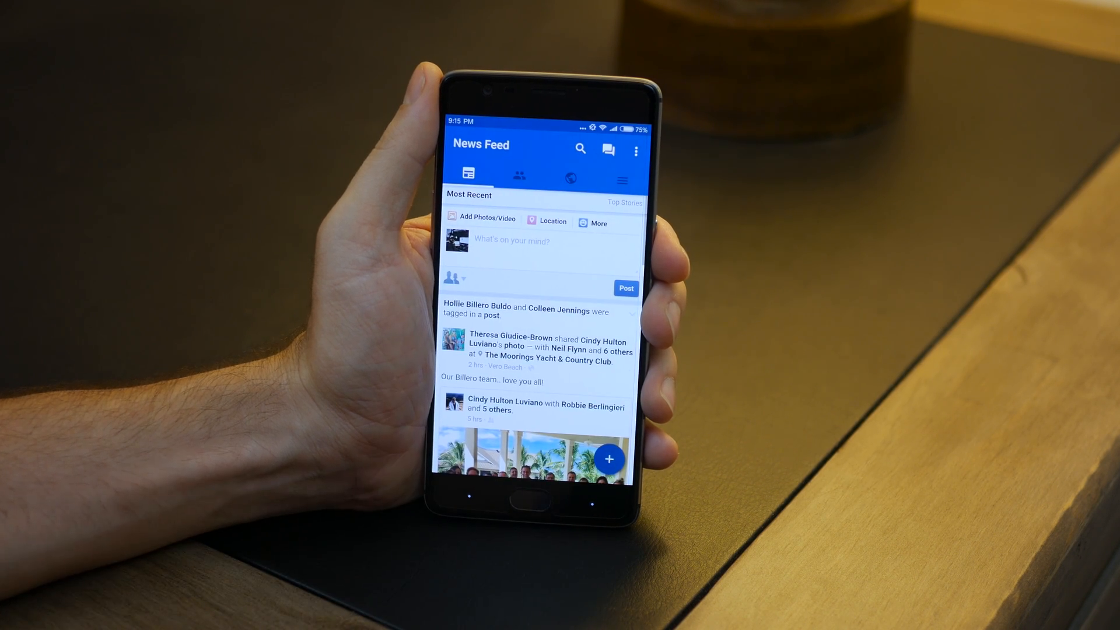
{"action": "left_click", "coordinate": [532, 495]}
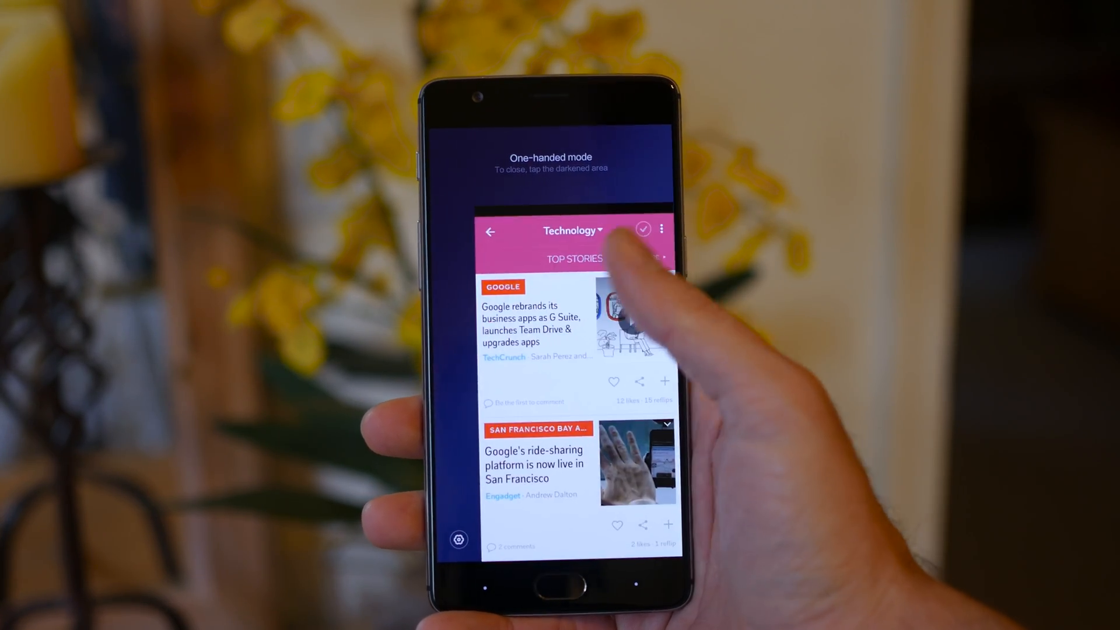
- Shrink the news app's Technology top stories into one-handed mode
{"action": "left_click", "coordinate": [635, 314]}
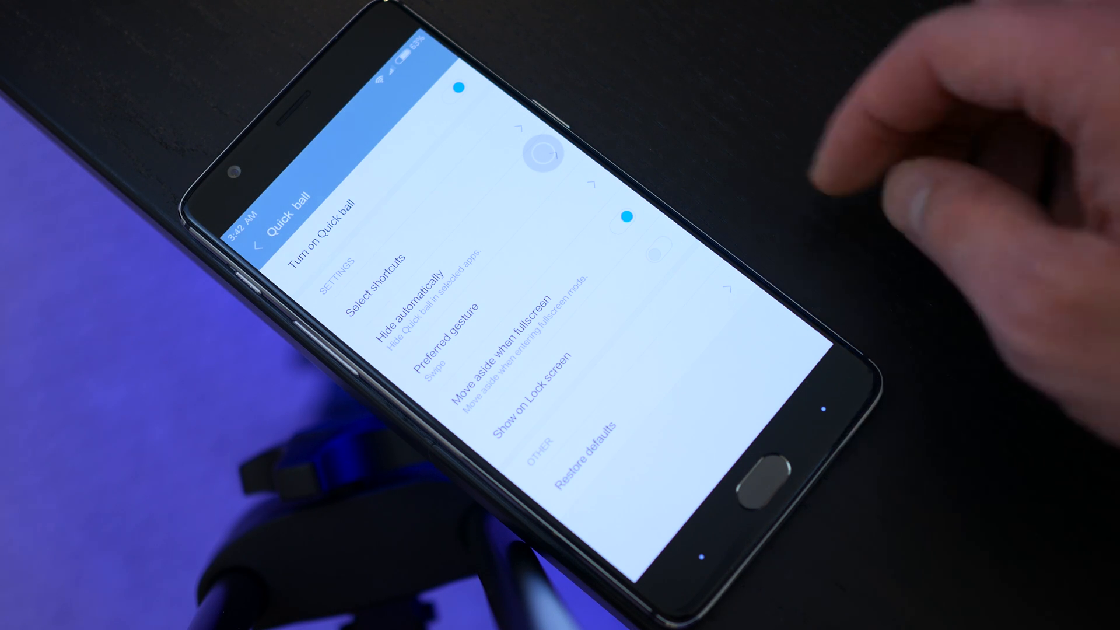
- Switch on Turn on Quick ball in the Quick ball settings
{"action": "left_click", "coordinate": [377, 266]}
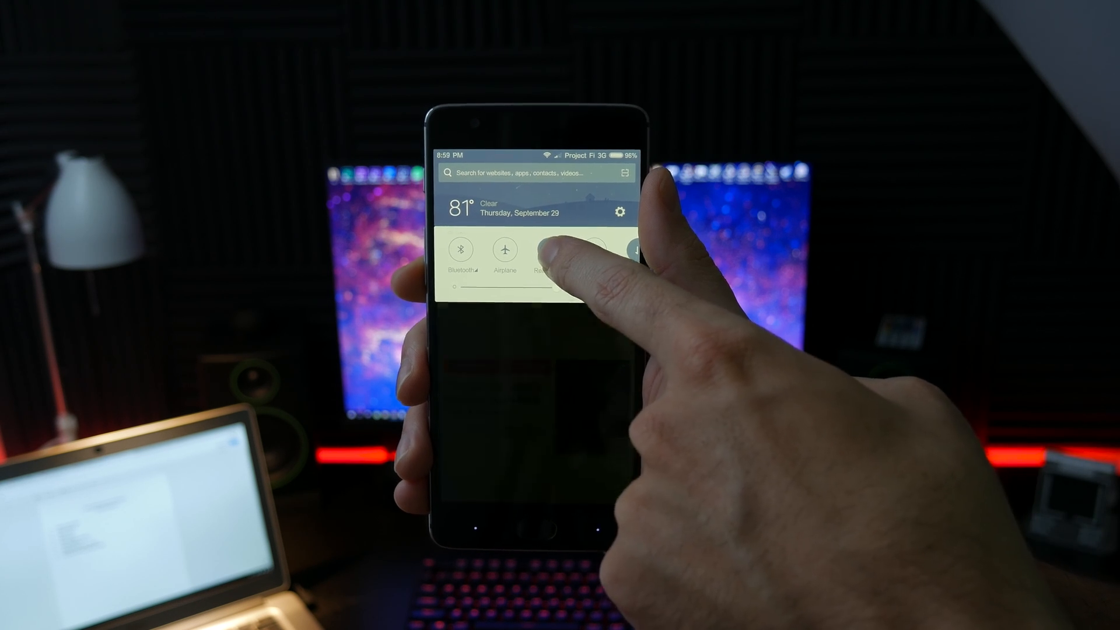
- Open reading mode settings and adjust the Strength slider for a warm tint
{"action": "left_click", "coordinate": [557, 251]}
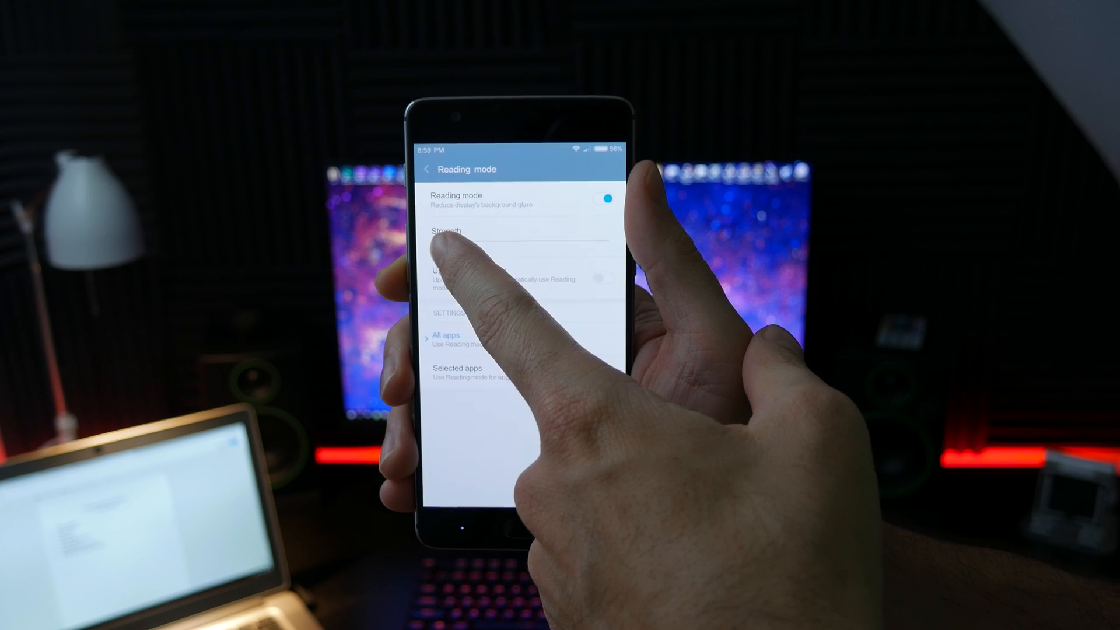
{"action": "left_click_drag", "start_coordinate": [457, 246], "coordinate": [553, 247]}
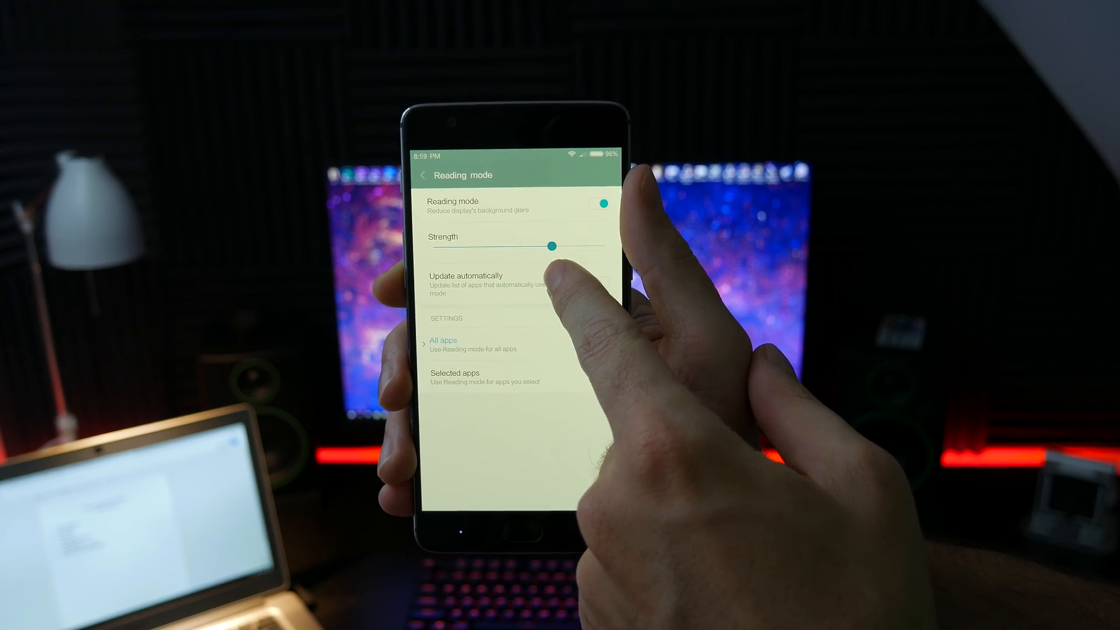
{"action": "left_click_drag", "start_coordinate": [554, 246], "coordinate": [425, 242]}
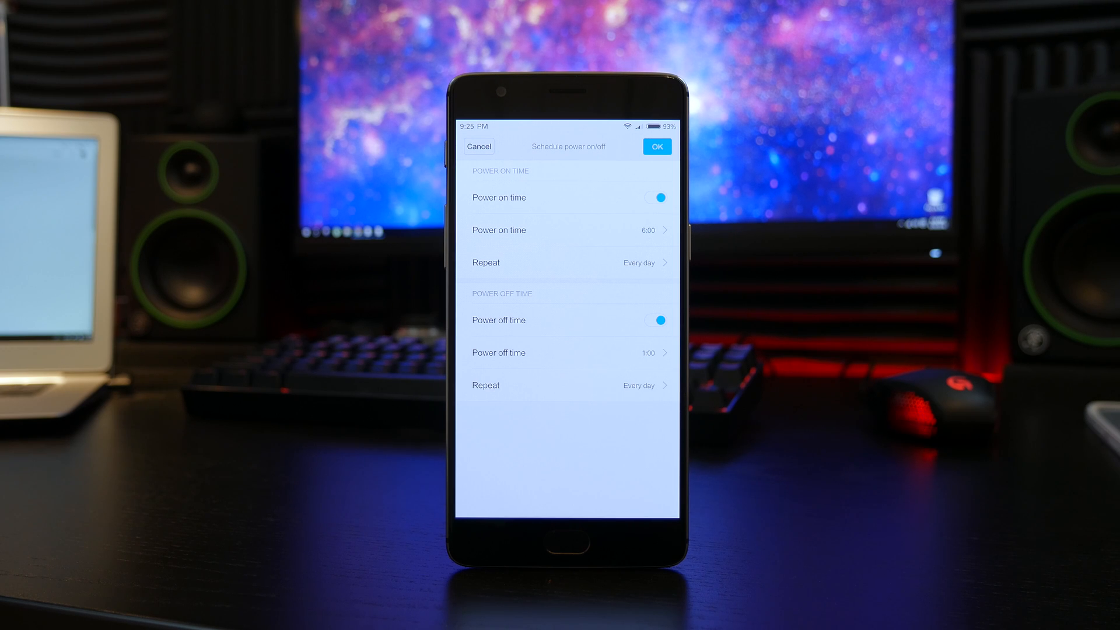
- Set the 1:00 power-off schedule to repeat every day
{"action": "left_click", "coordinate": [656, 146]}
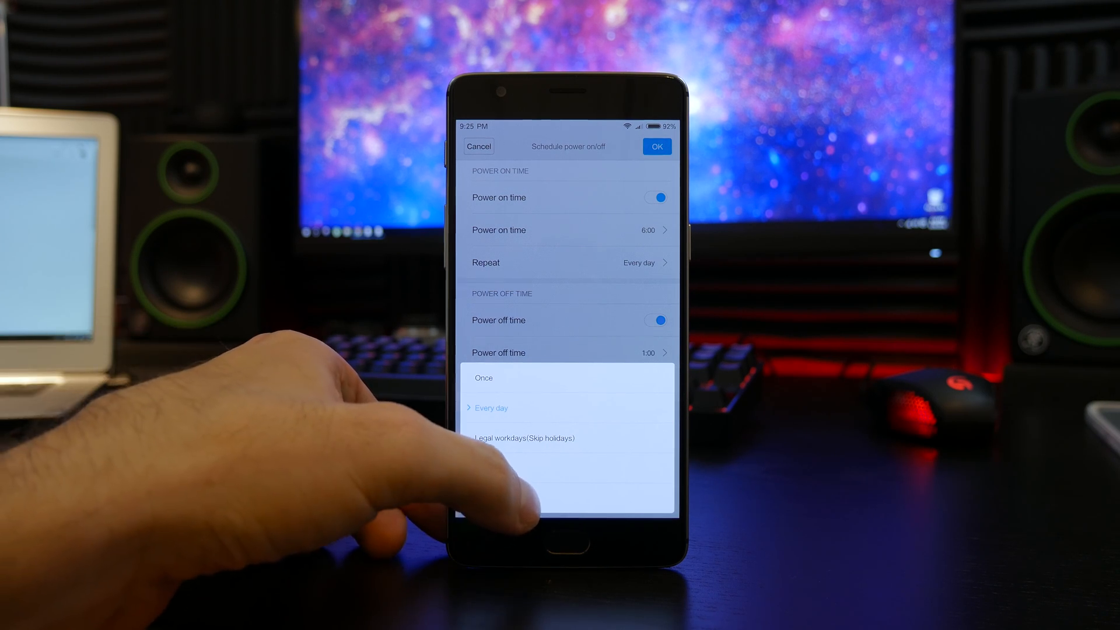
{"action": "left_click", "coordinate": [490, 407]}
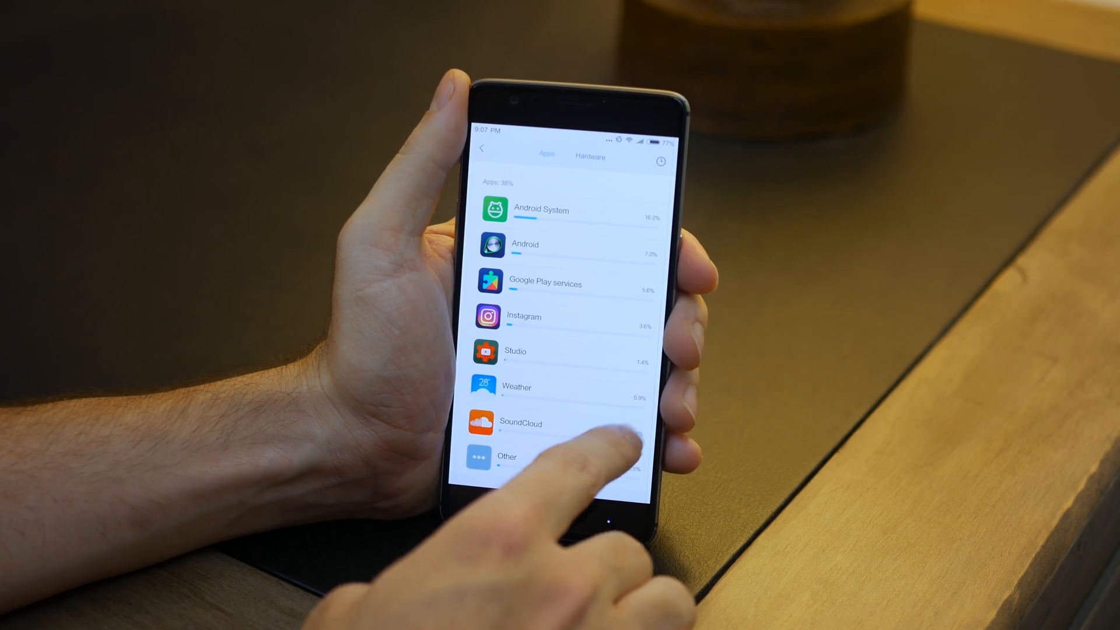
- View battery usage by hardware component, where the screen draws the most power
{"action": "left_click", "coordinate": [590, 156]}
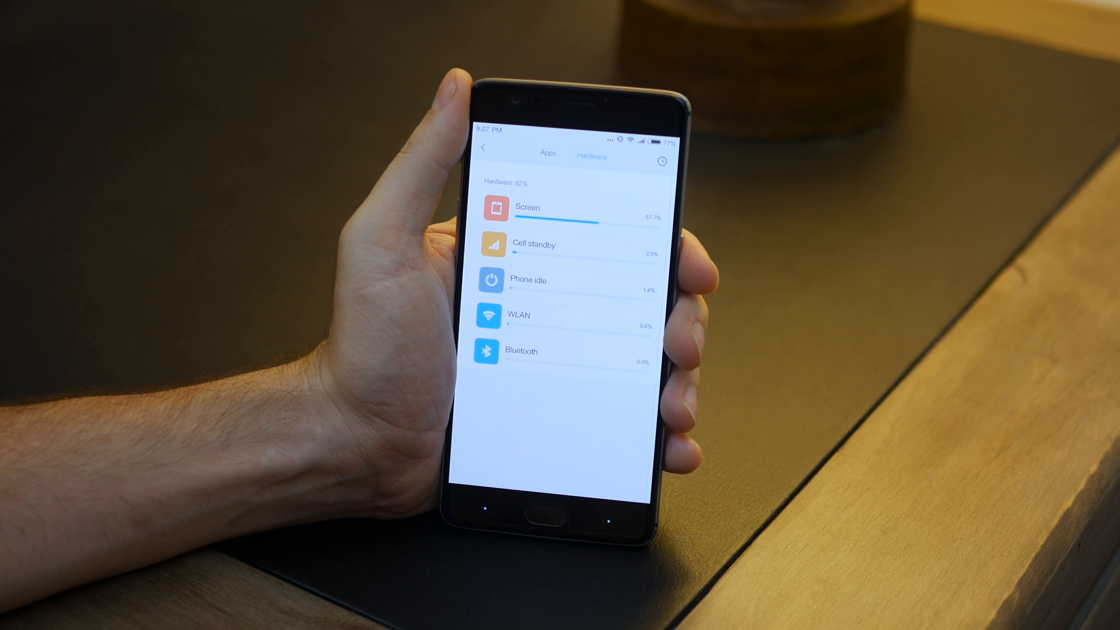
{"action": "left_click", "coordinate": [564, 207]}
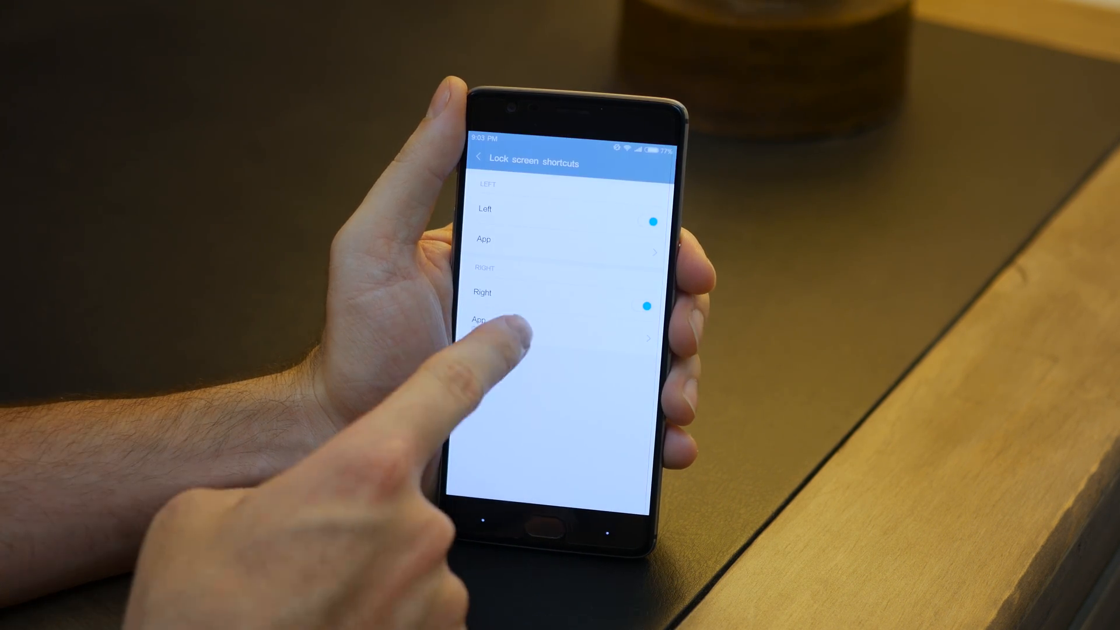
- Pick the right lock screen shortcut's app and view Do Not Disturb's daily 23:00–7:00 schedule
{"action": "left_click", "coordinate": [482, 319]}
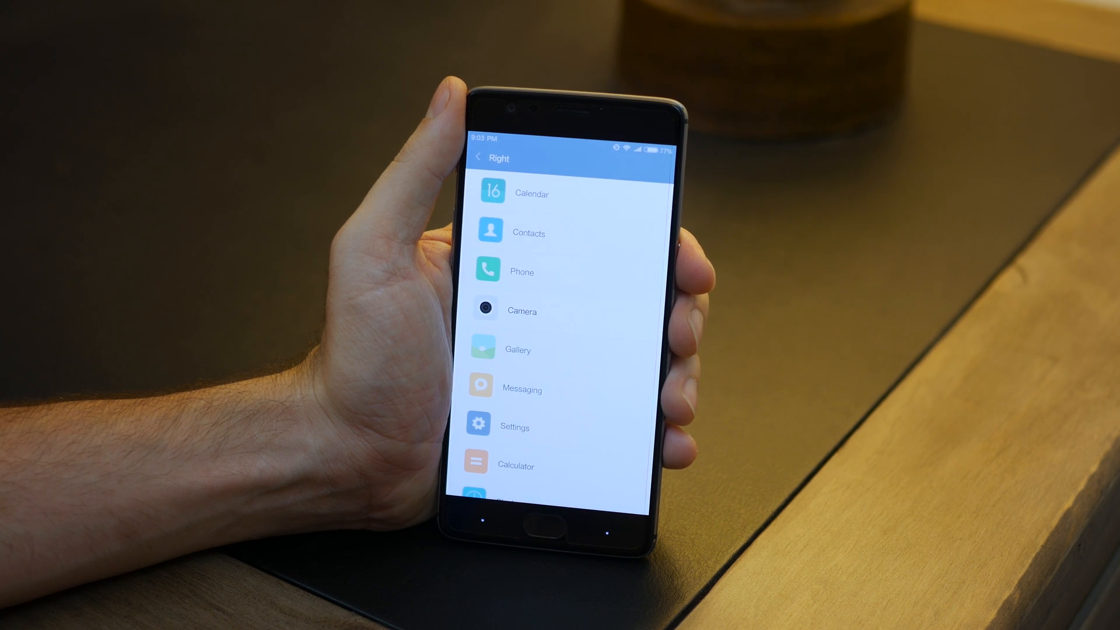
{"action": "left_click", "coordinate": [480, 158]}
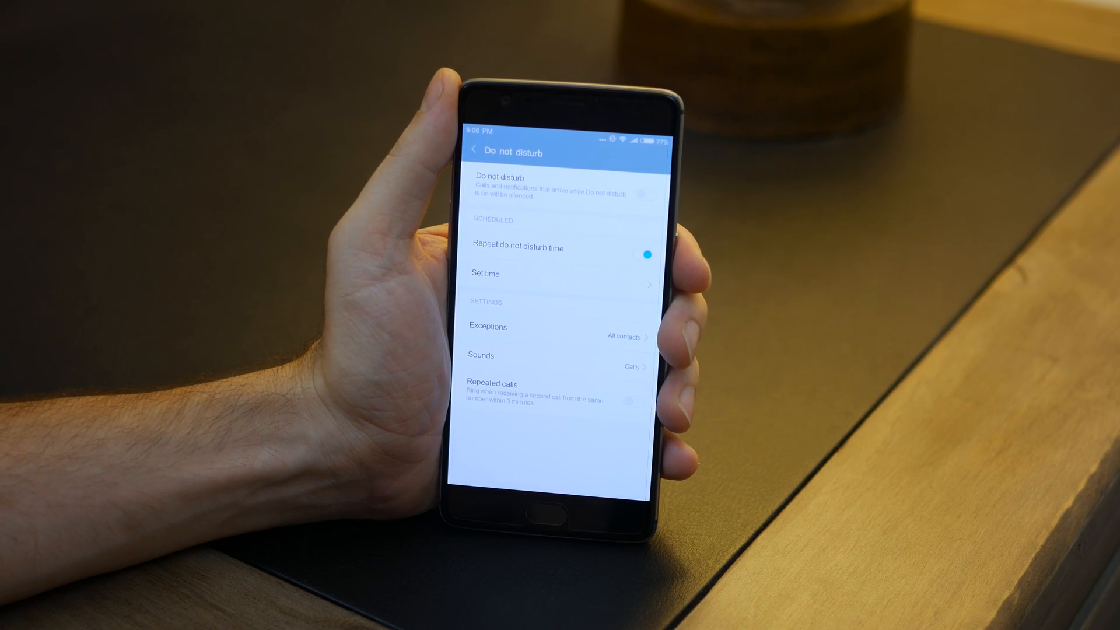
{"action": "left_click", "coordinate": [557, 274]}
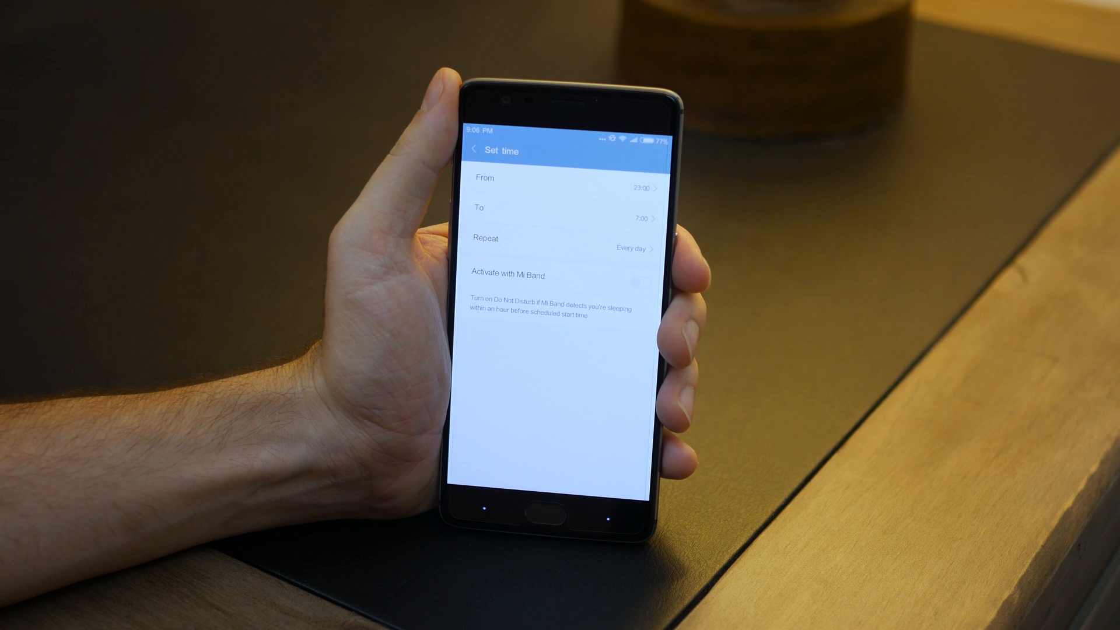